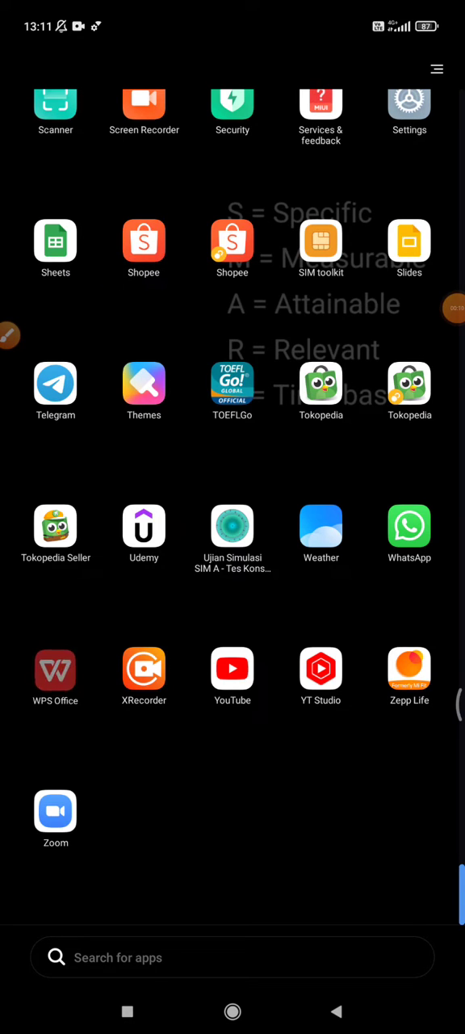
Launch WPS Office from the Android app drawer.
{"action": "left_click", "coordinate": [55, 676]}
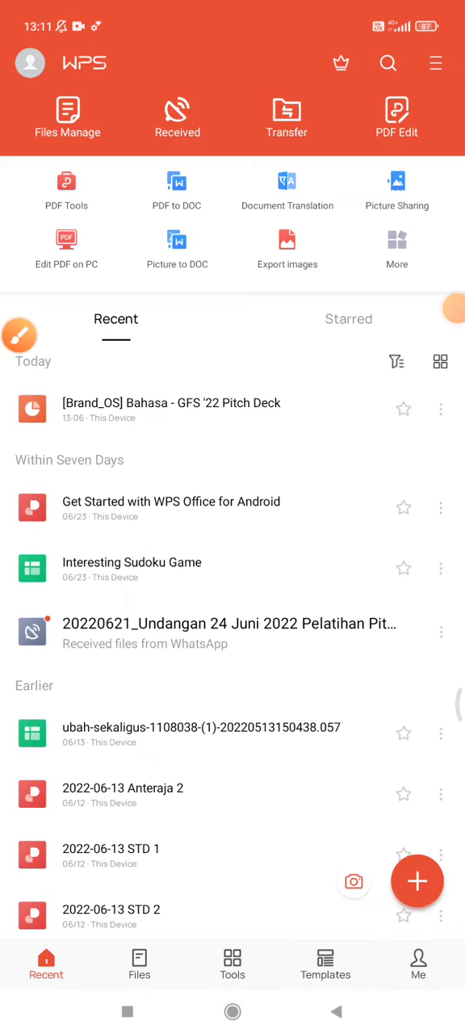
Switch to the Templates tab to show the spreadsheet template gallery.
{"action": "left_click", "coordinate": [417, 881]}
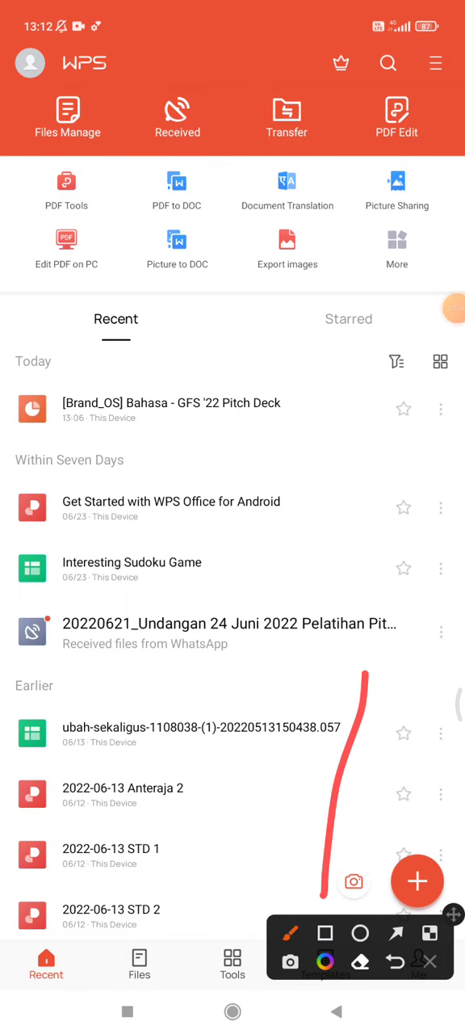
{"action": "left_click", "coordinate": [325, 964]}
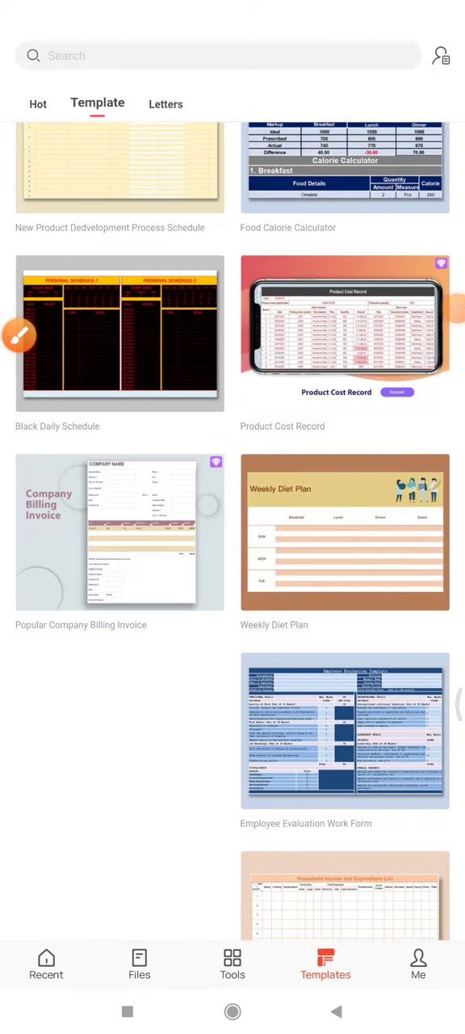
{"action": "left_click", "coordinate": [37, 104]}
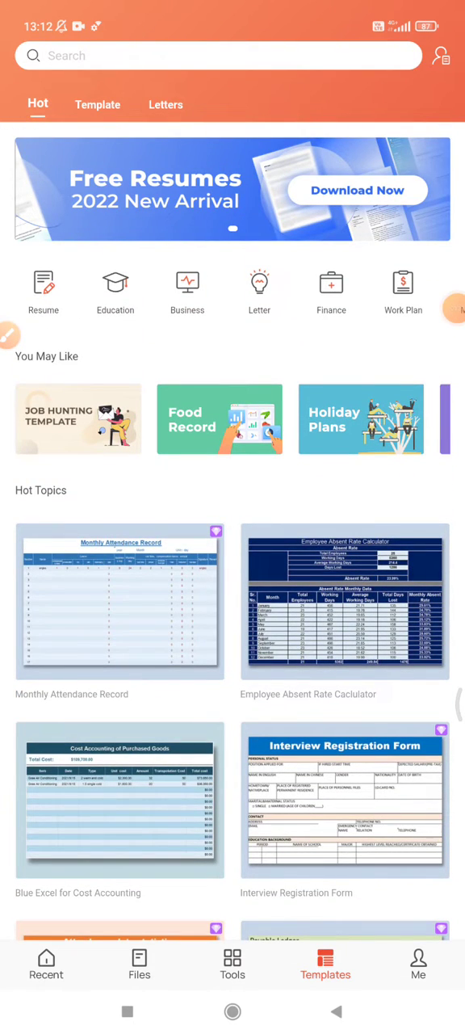
{"action": "left_click", "coordinate": [97, 105]}
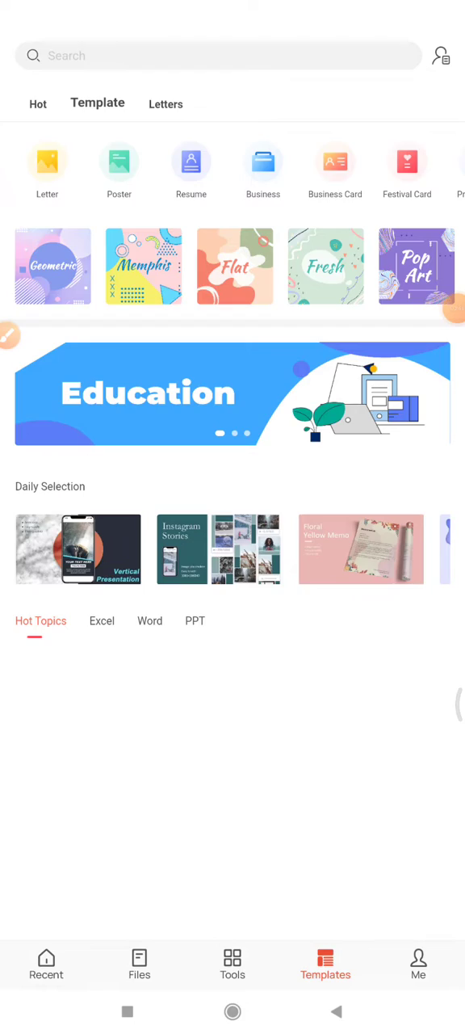
{"action": "left_click", "coordinate": [218, 56]}
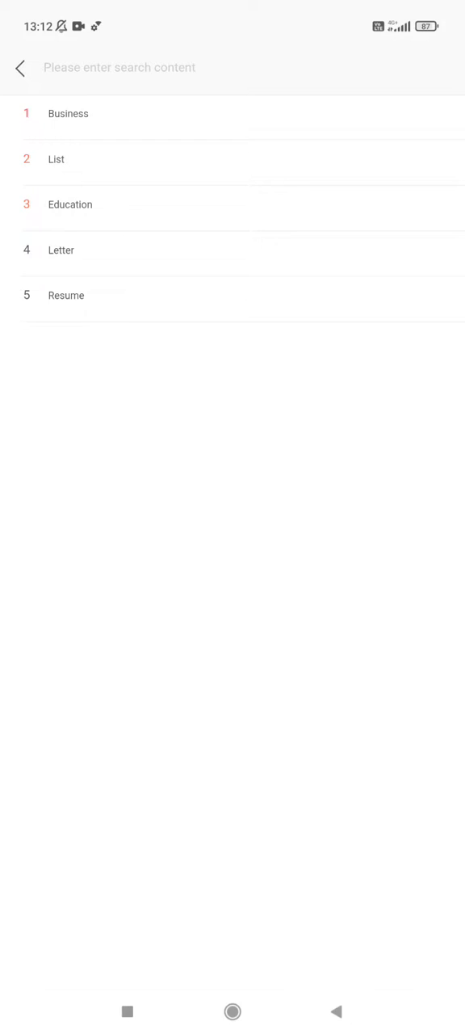
{"action": "left_click", "coordinate": [20, 68]}
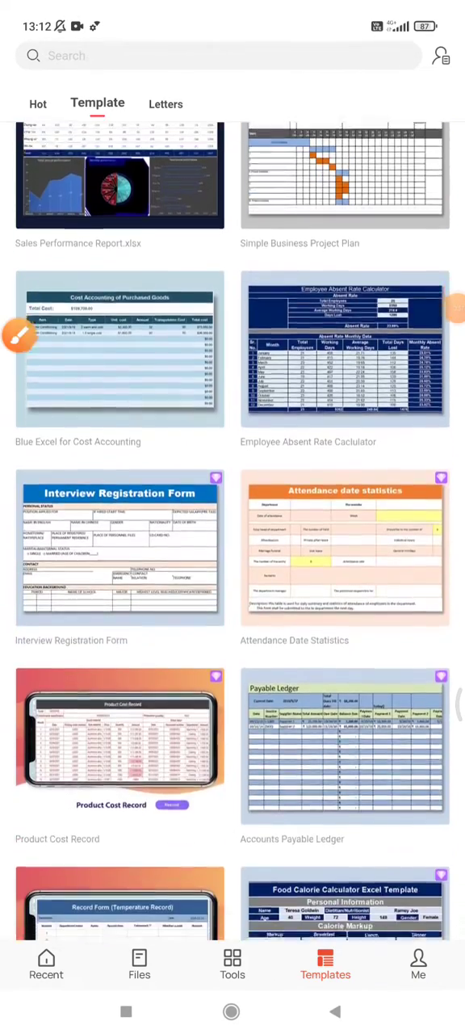
Scroll through the template listings to reach the Simple Business Project Plan template.
{"action": "scroll", "scroll_direction": "down", "scroll_amount": 3}
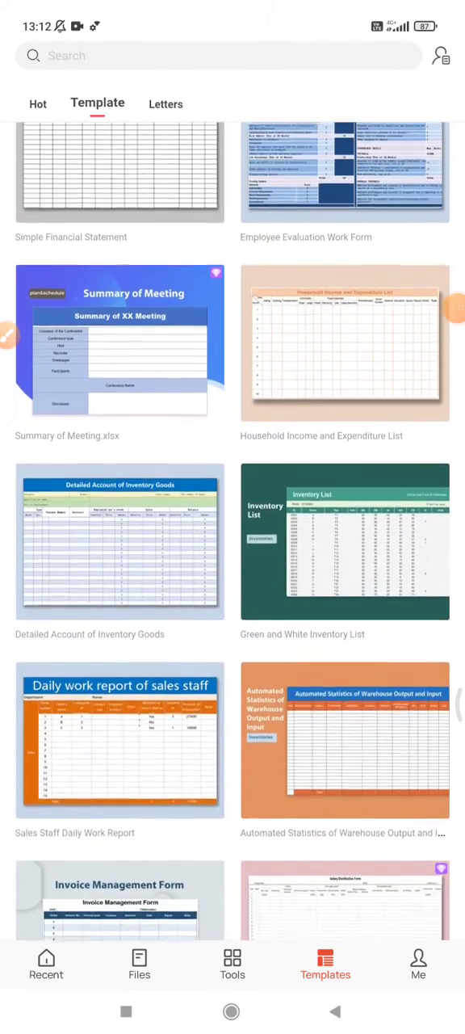
{"action": "scroll", "scroll_direction": "down", "scroll_amount": 3}
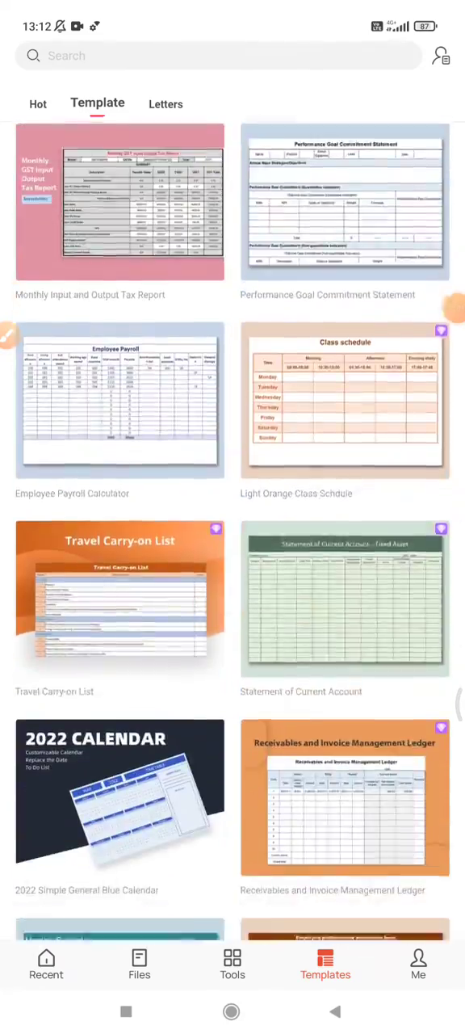
{"action": "scroll", "scroll_direction": "down", "scroll_amount": 3}
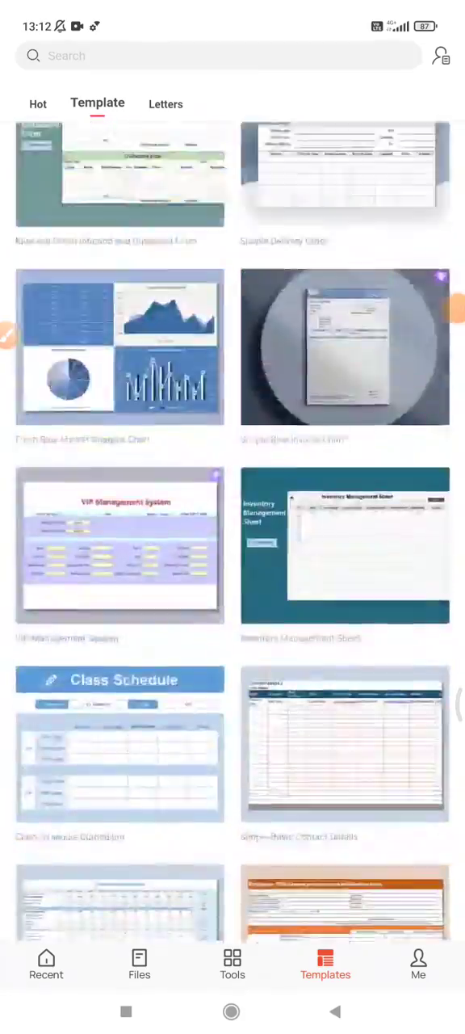
{"action": "scroll", "scroll_direction": "up", "scroll_amount": 3}
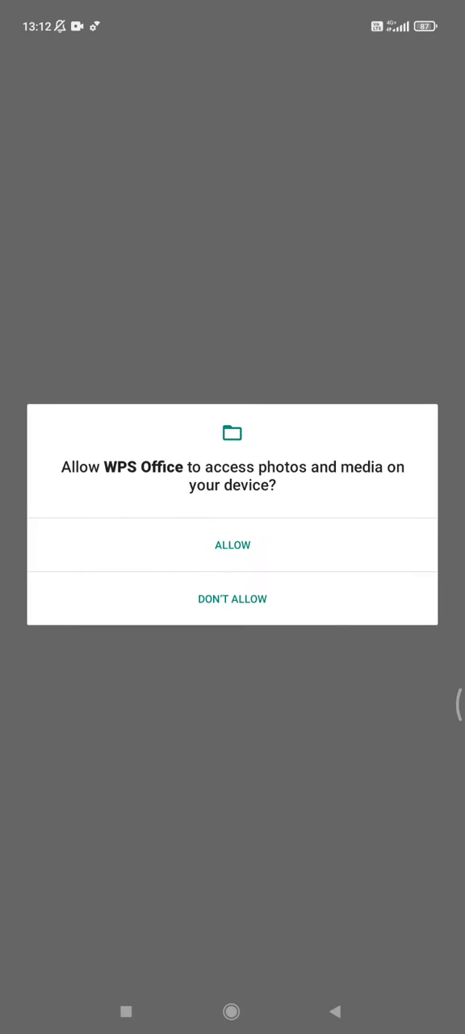
Allow photos and media access, loading the Simple Business Project Plan preview page.
{"action": "left_click", "coordinate": [233, 545]}
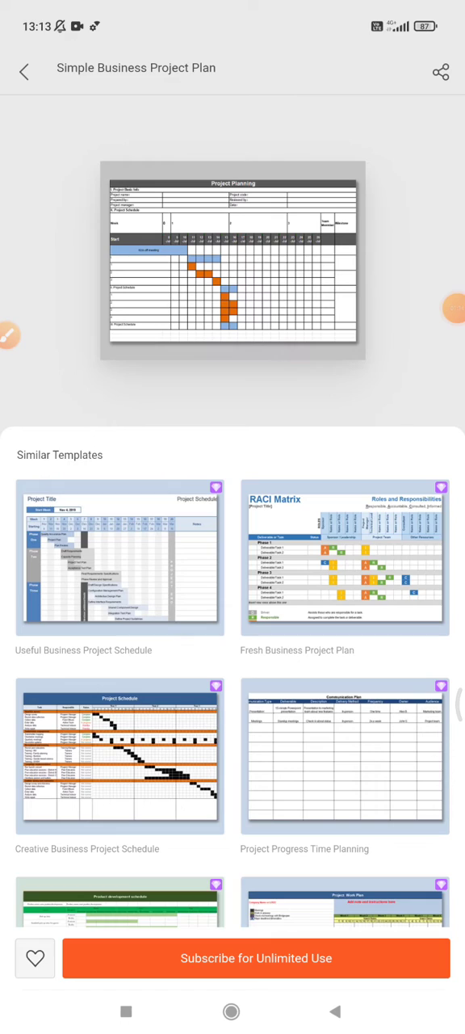
{"action": "left_click", "coordinate": [442, 309]}
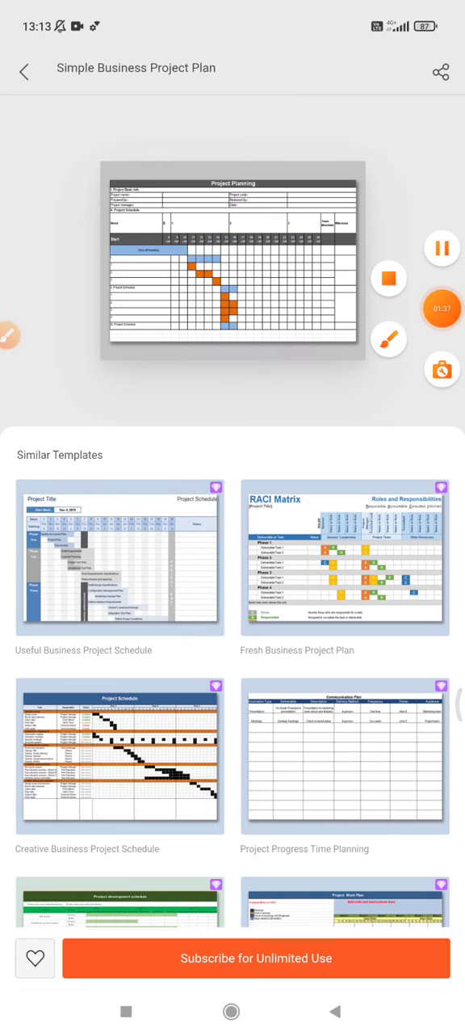